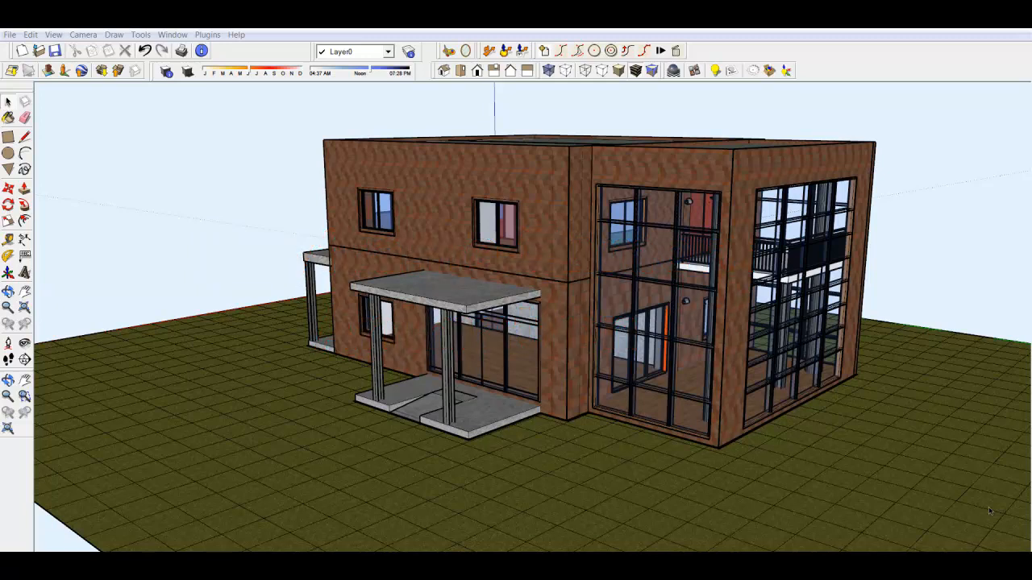
pyautogui.moveTo(717, 503)
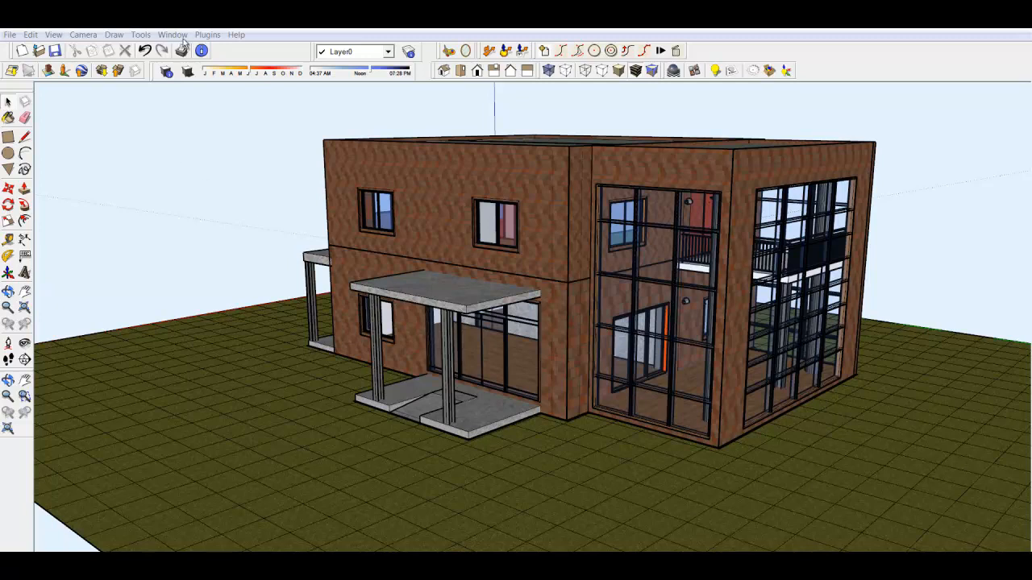
# Step: Launch SU Animate! V4 from the Plugins menu and select the KeyFrame1 animation
pyautogui.click(206, 33)
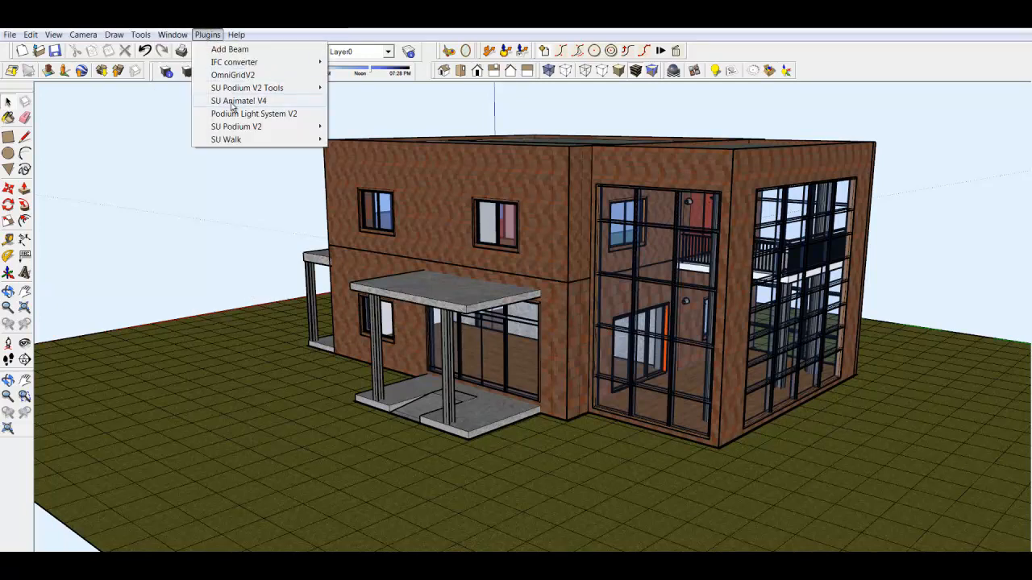
pyautogui.click(238, 100)
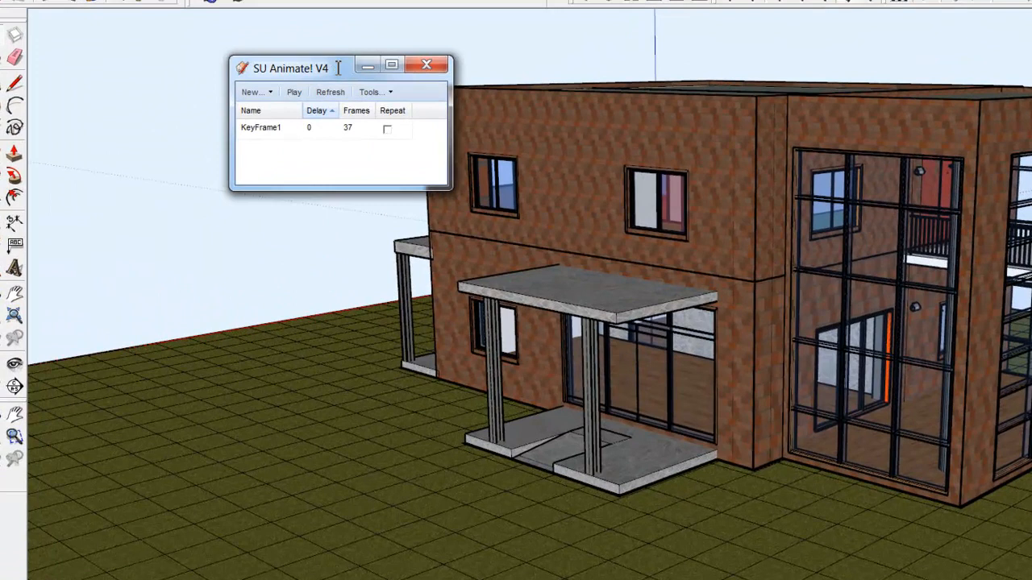
pyautogui.click(261, 127)
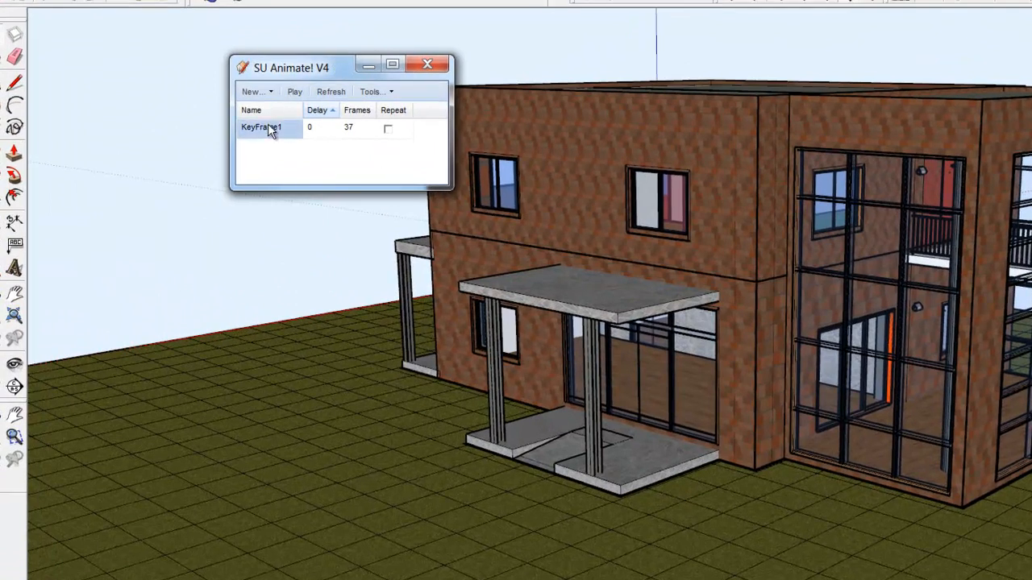
# Step: Edit KeyFrame1 to show its 37-frame list, moving the editor away from the model
pyautogui.rightClick(262, 126)
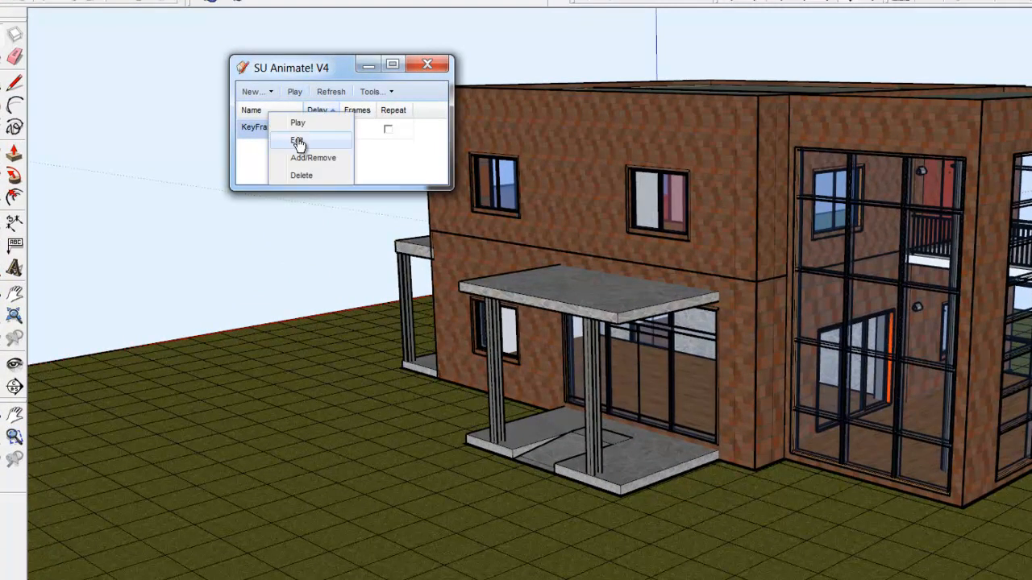
pyautogui.click(296, 140)
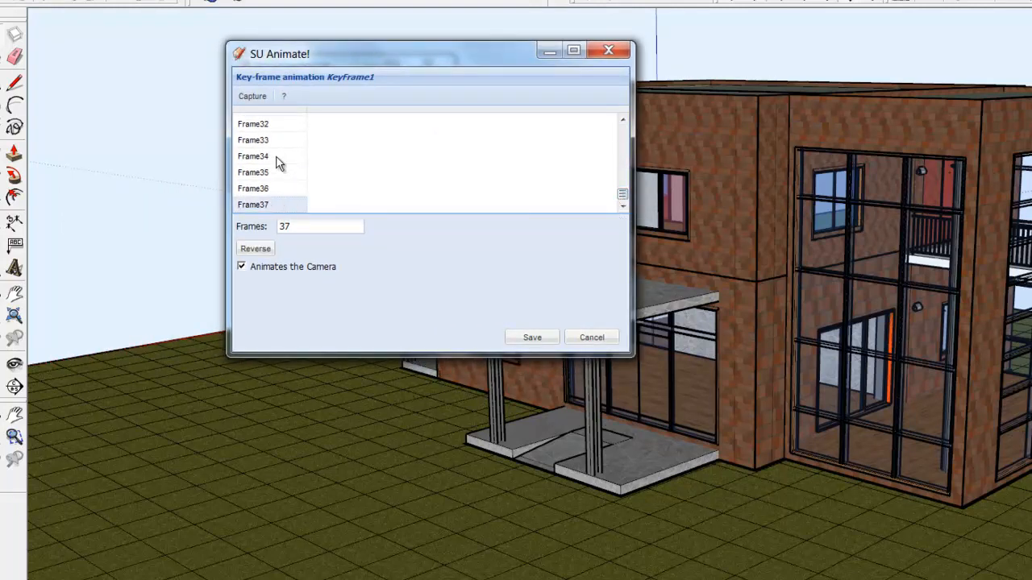
pyautogui.rightClick(253, 203)
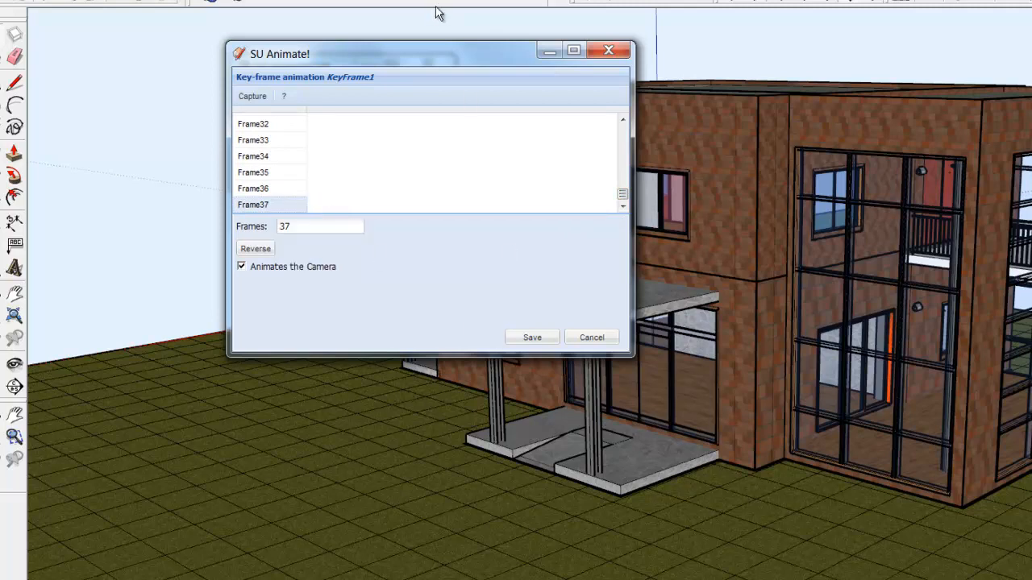
pyautogui.moveTo(432, 55); pyautogui.dragTo(331, 46)
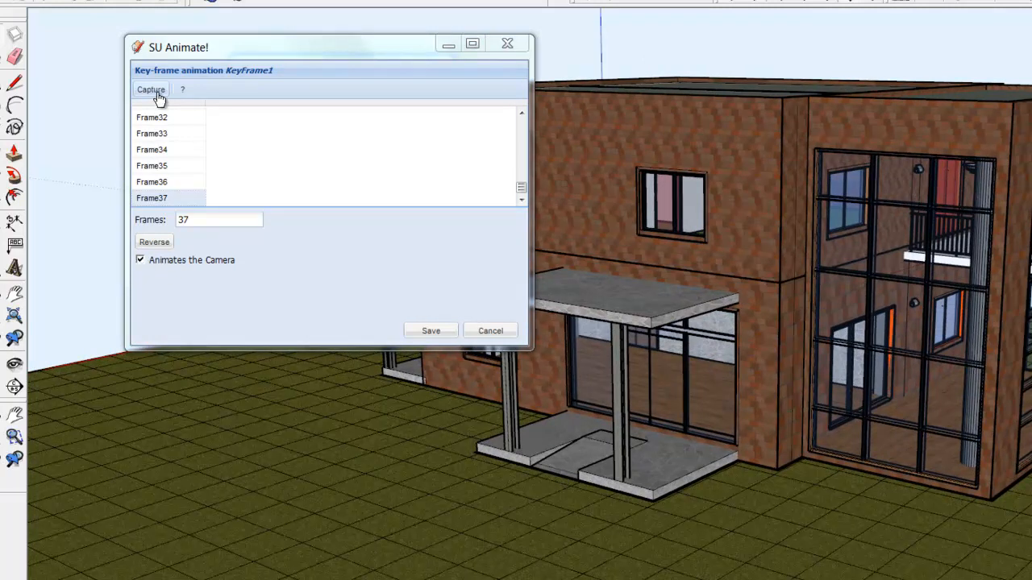
# Step: Capture new camera views of the house as frames, raising KeyFrame1 from 37 to 44
pyautogui.click(152, 91)
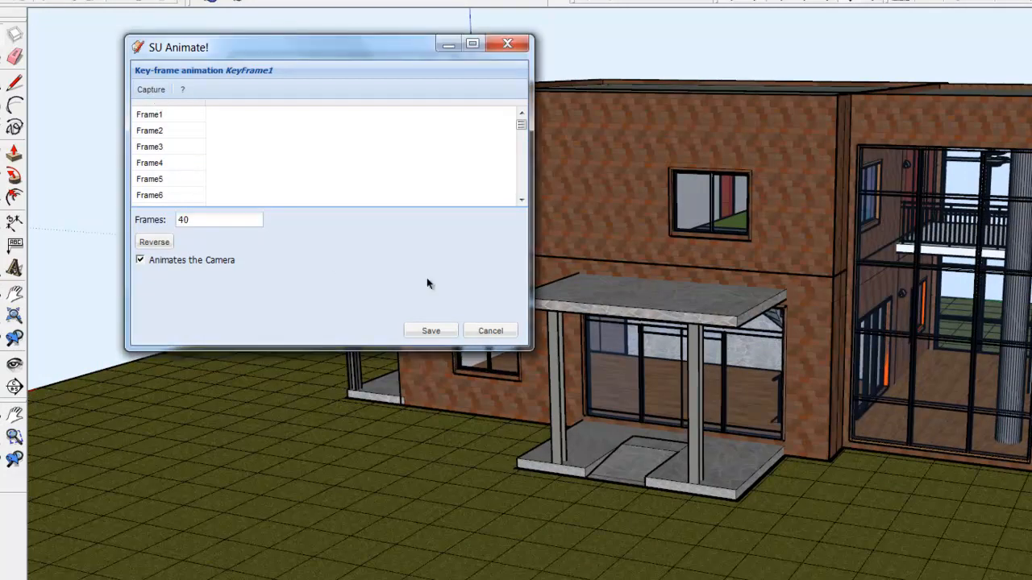
pyautogui.click(152, 90)
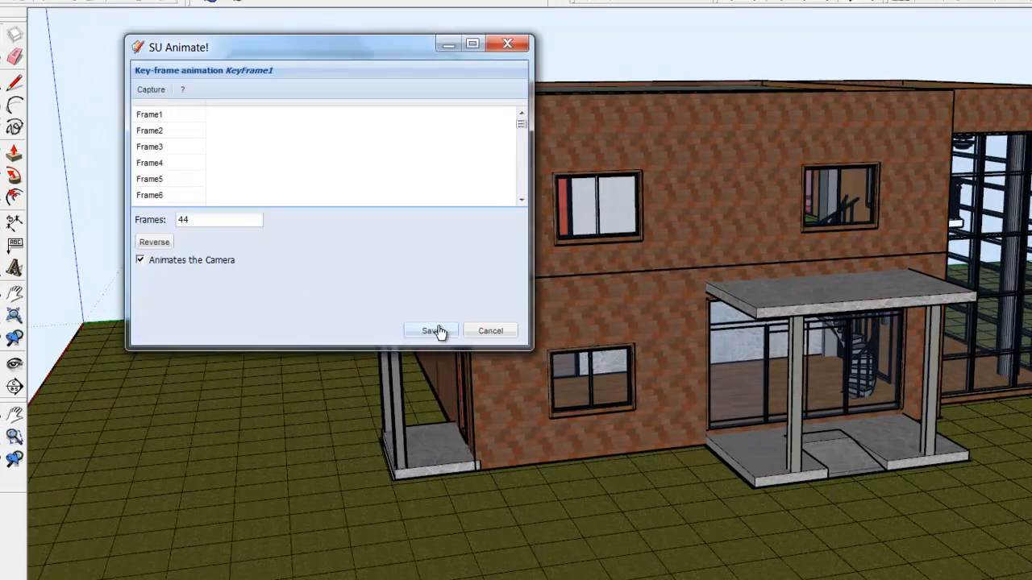
# Step: Save KeyFrame1 at 44 frames and play it back from the SU Animate! list
pyautogui.click(431, 330)
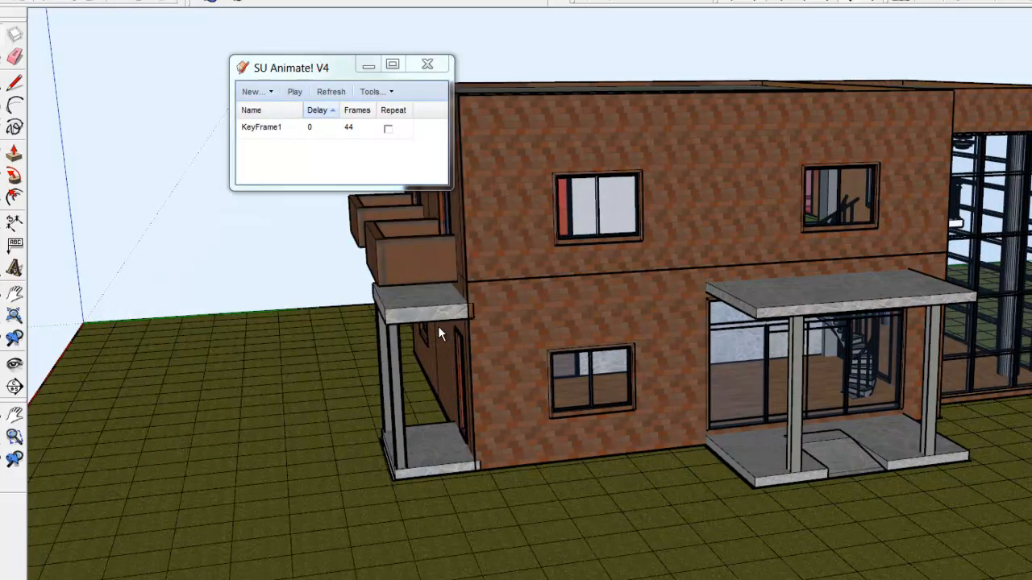
pyautogui.click(261, 125)
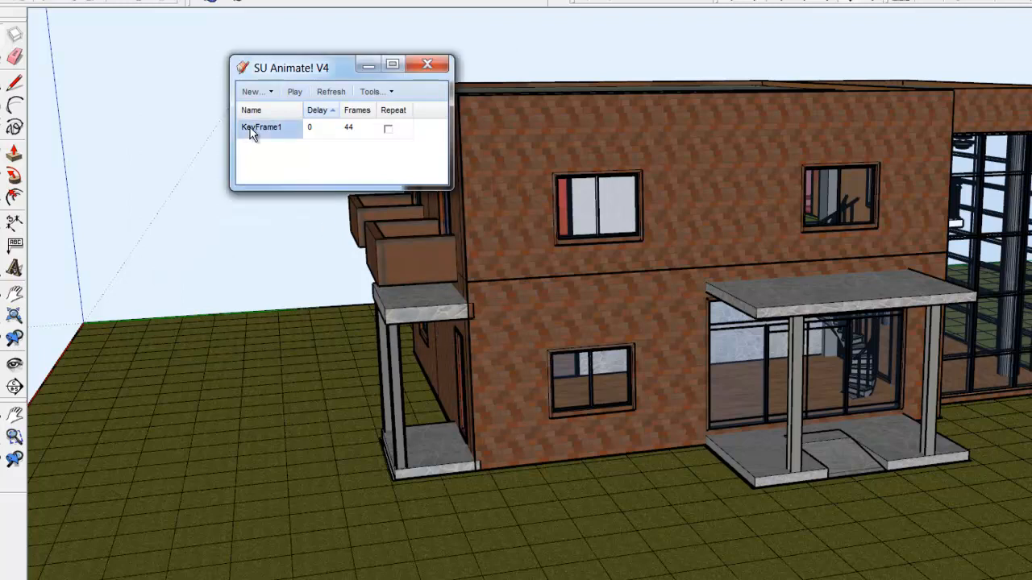
pyautogui.rightClick(261, 127)
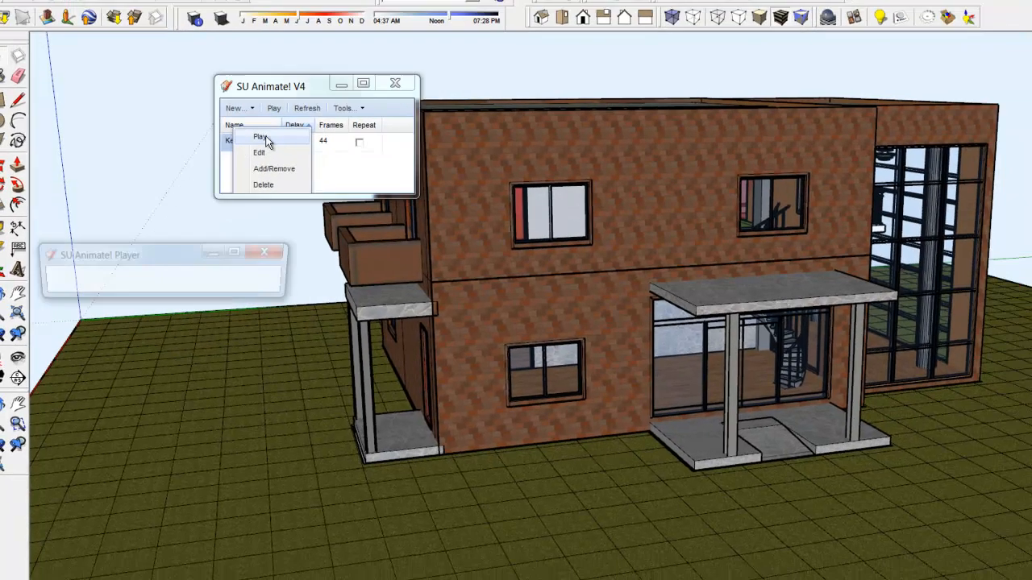
pyautogui.click(260, 135)
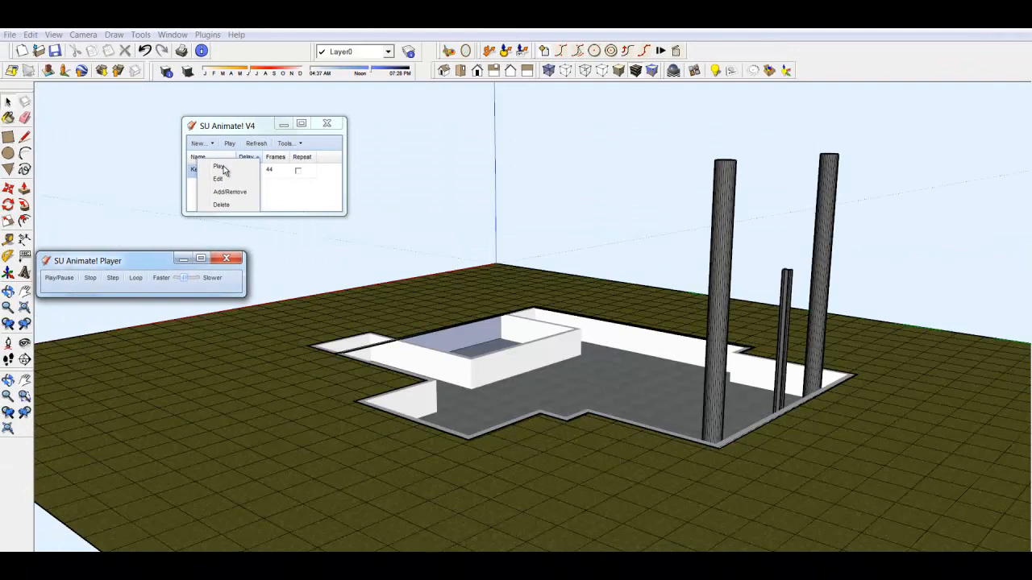